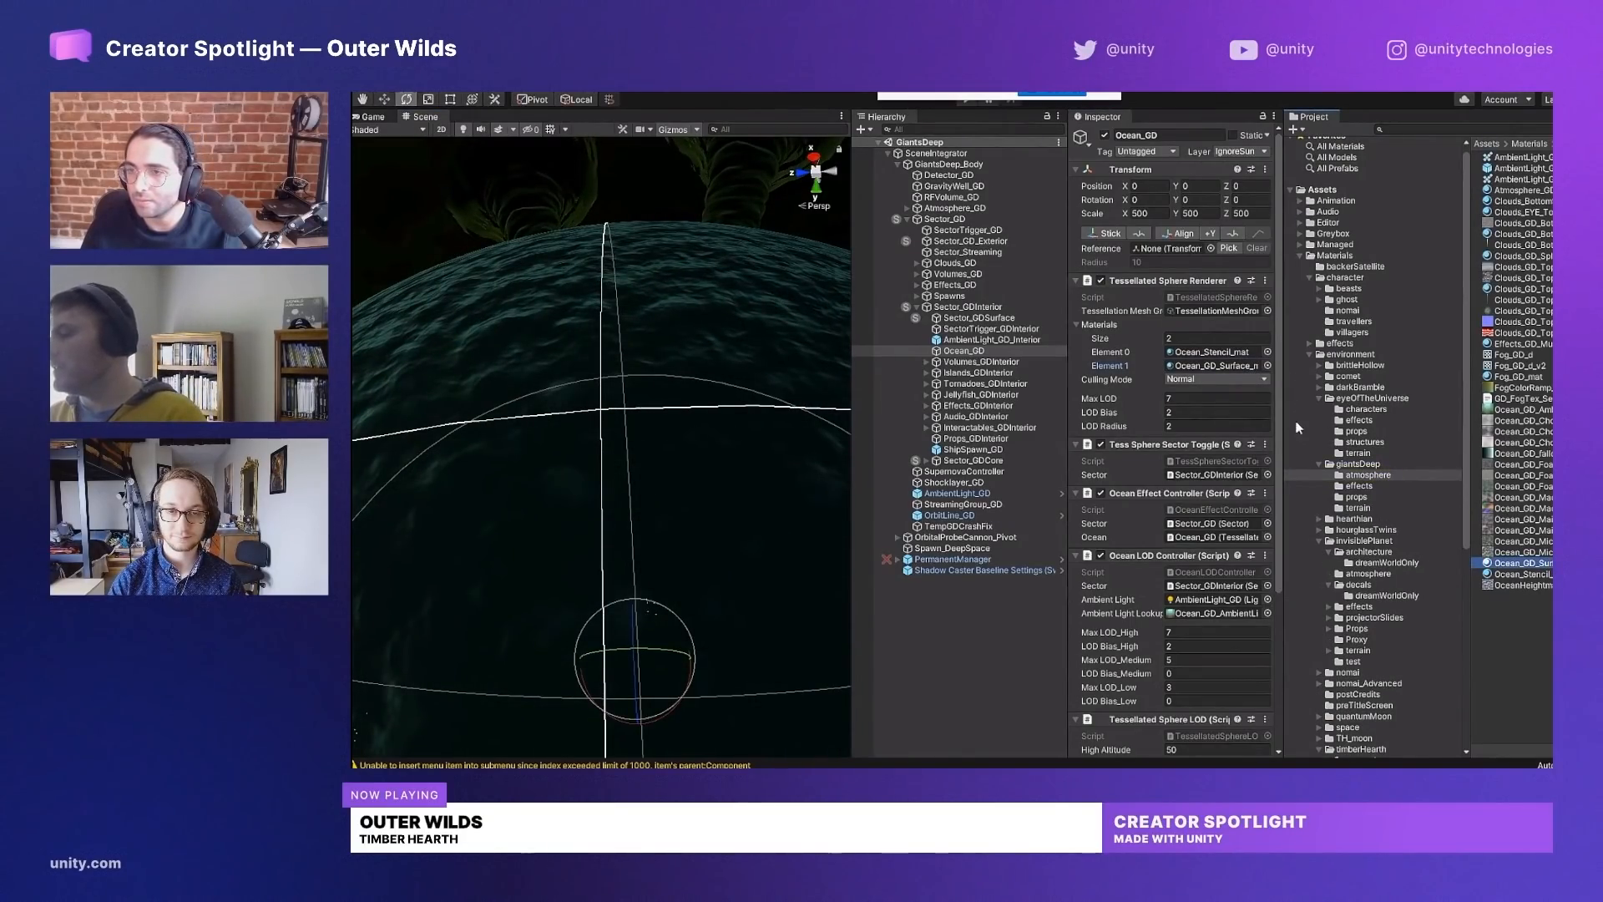
mouse_move(1074, 468)
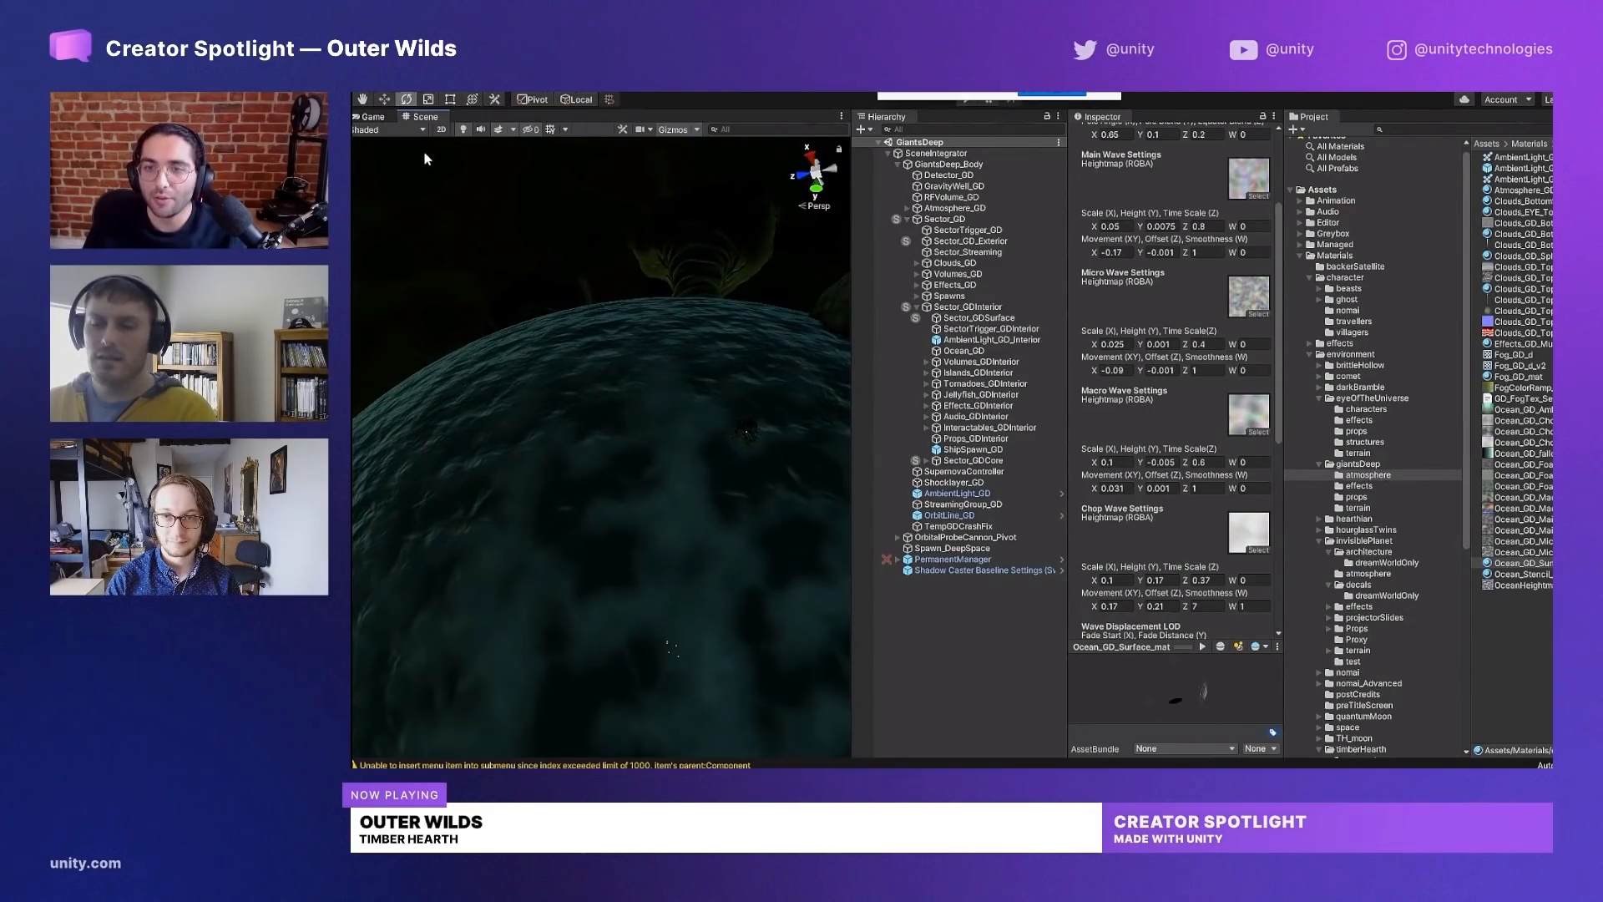
click(368, 129)
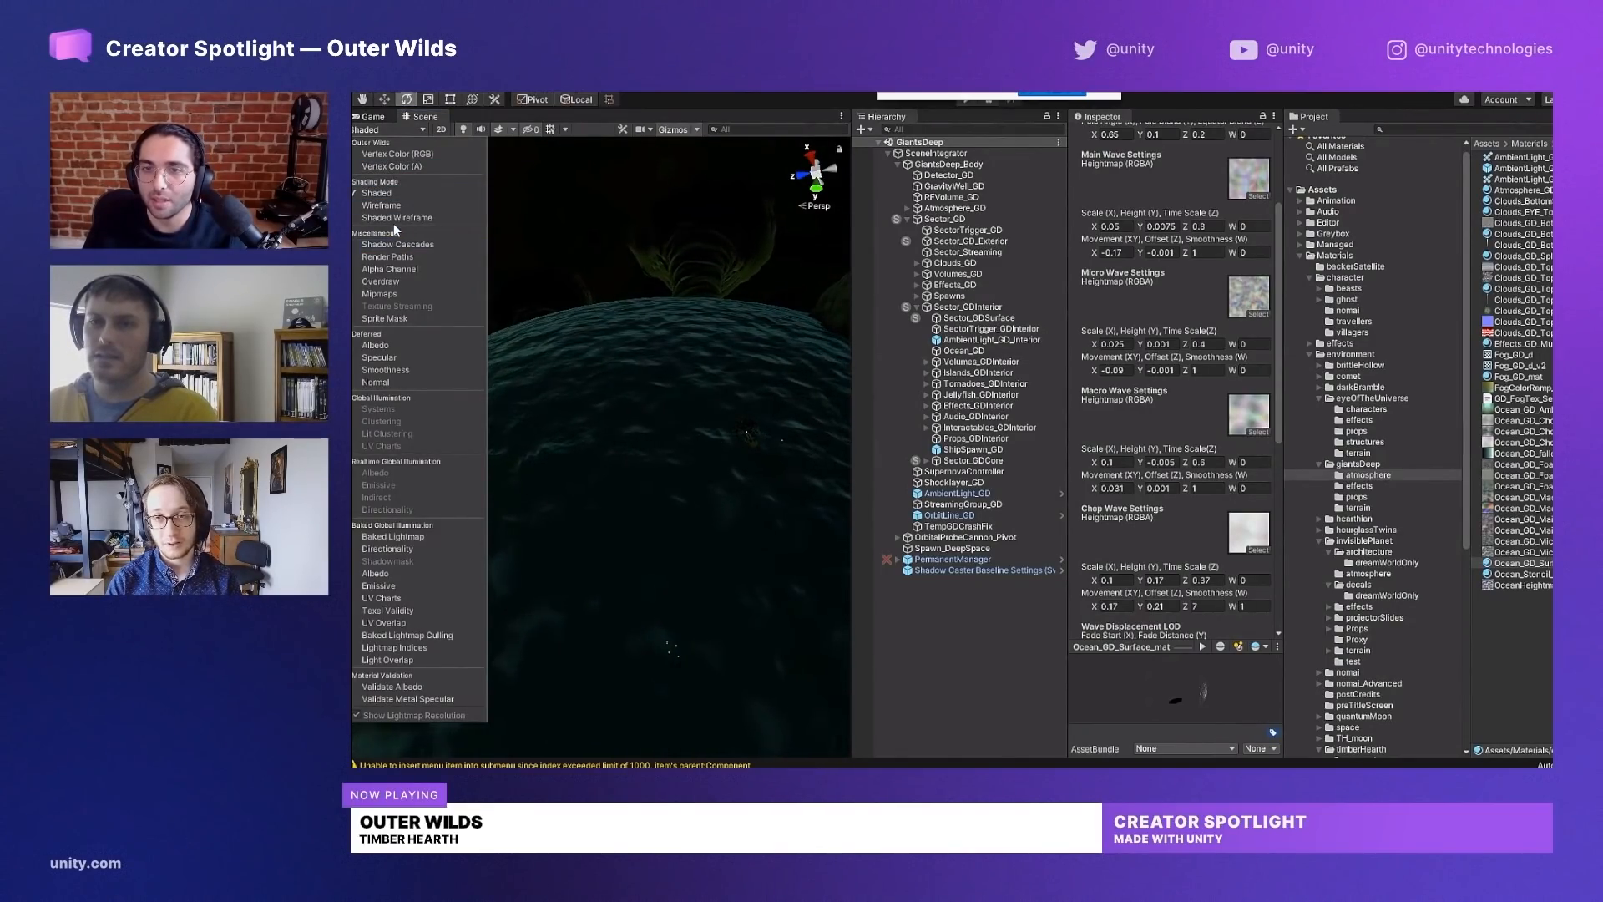
click(380, 204)
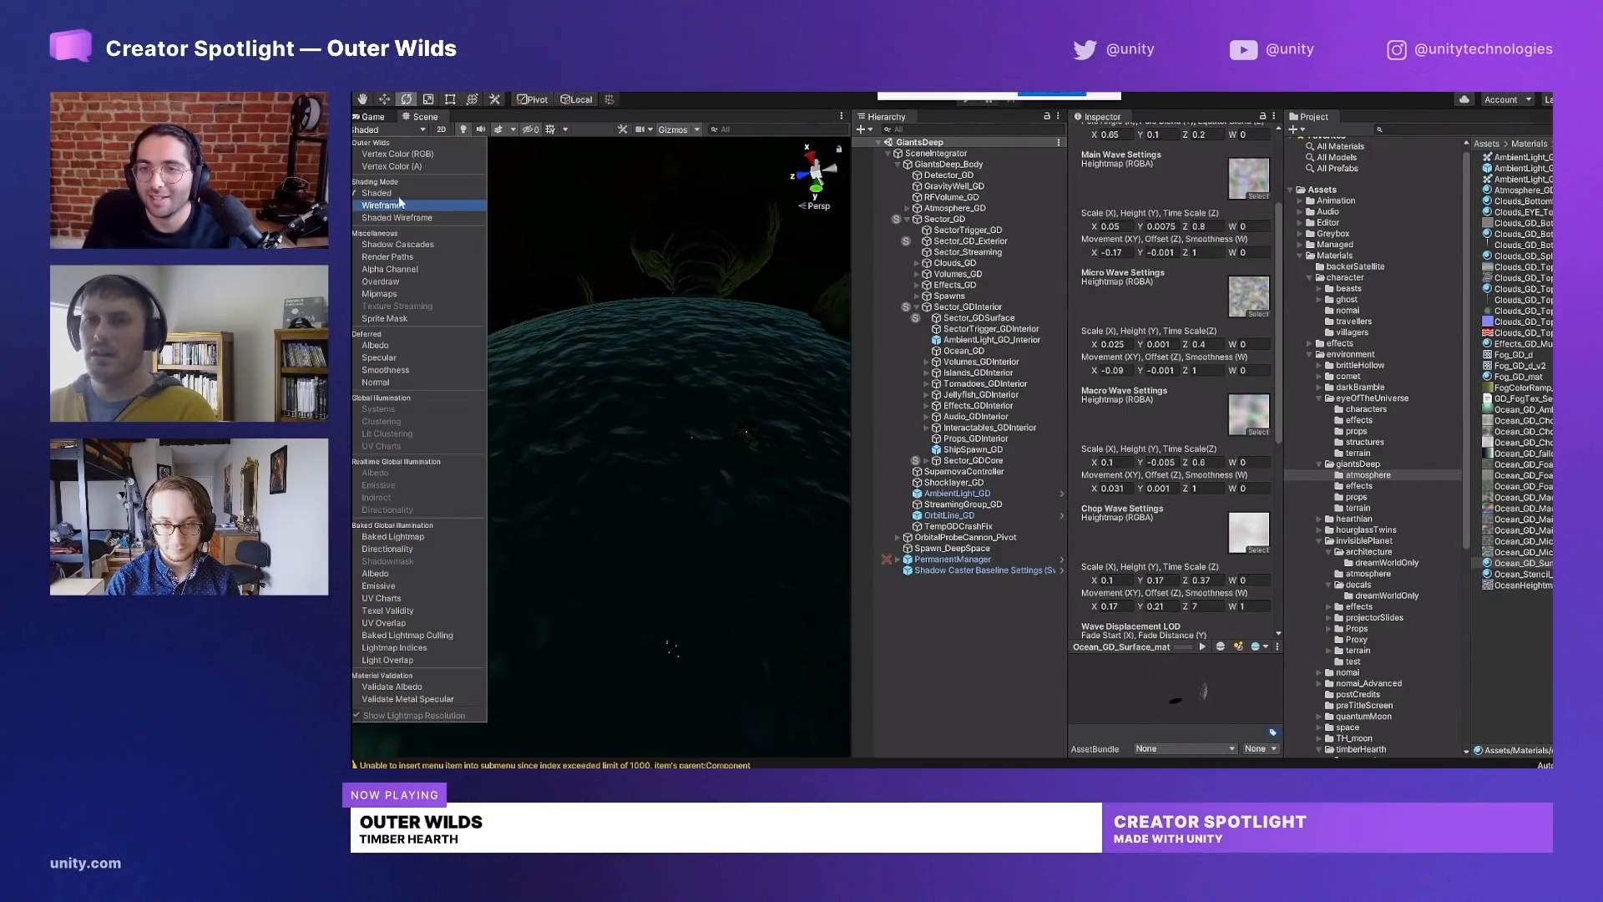
click(381, 204)
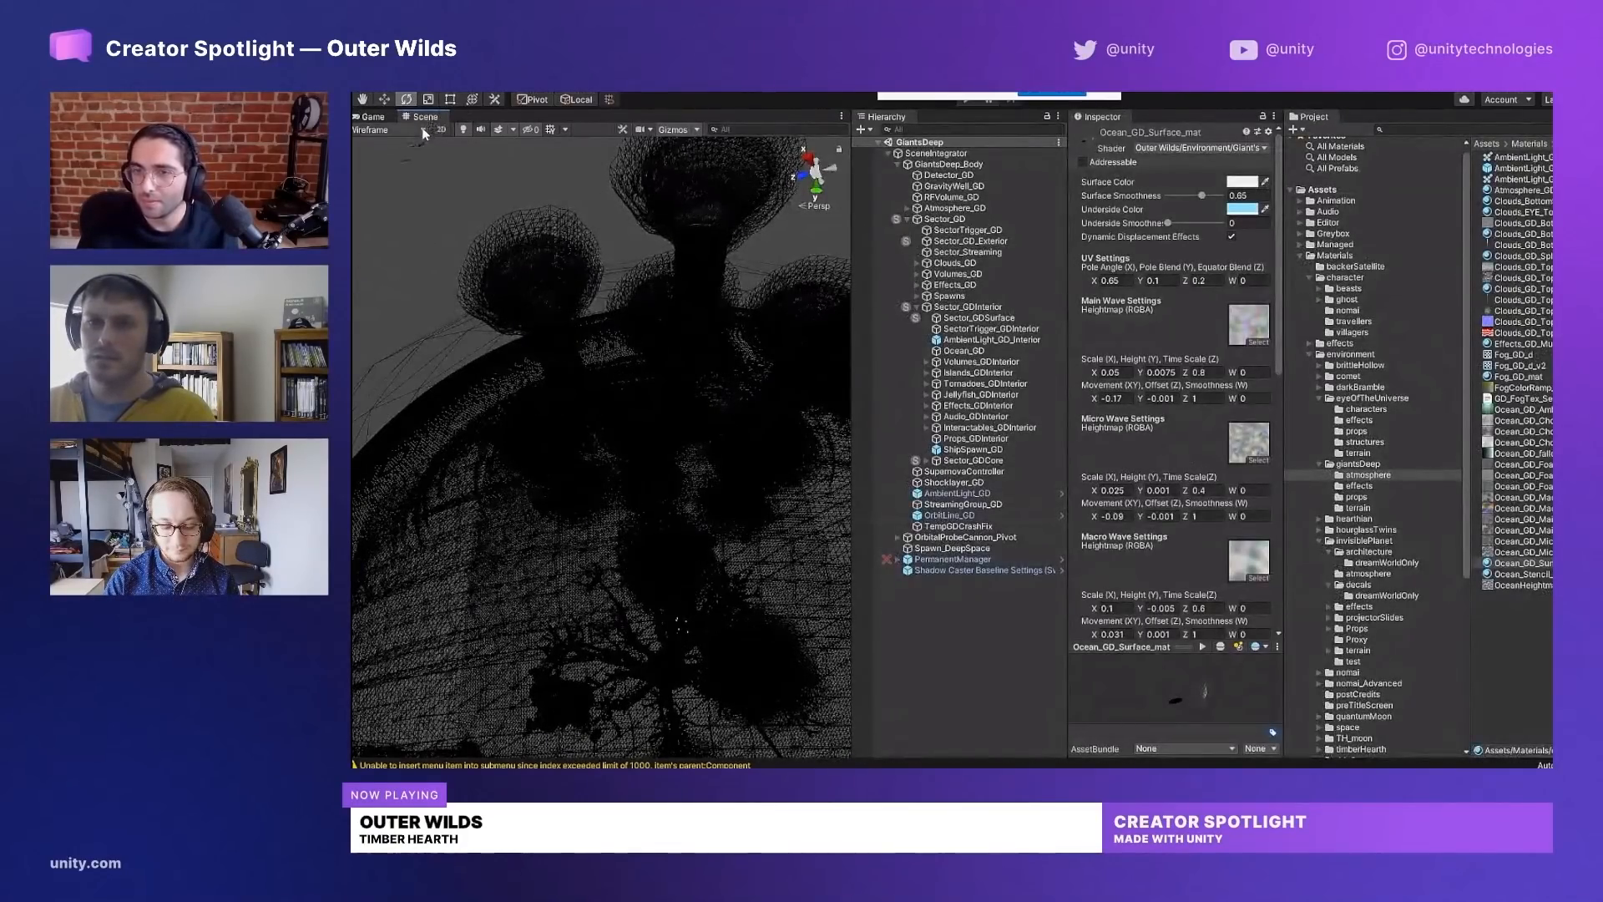
click(373, 129)
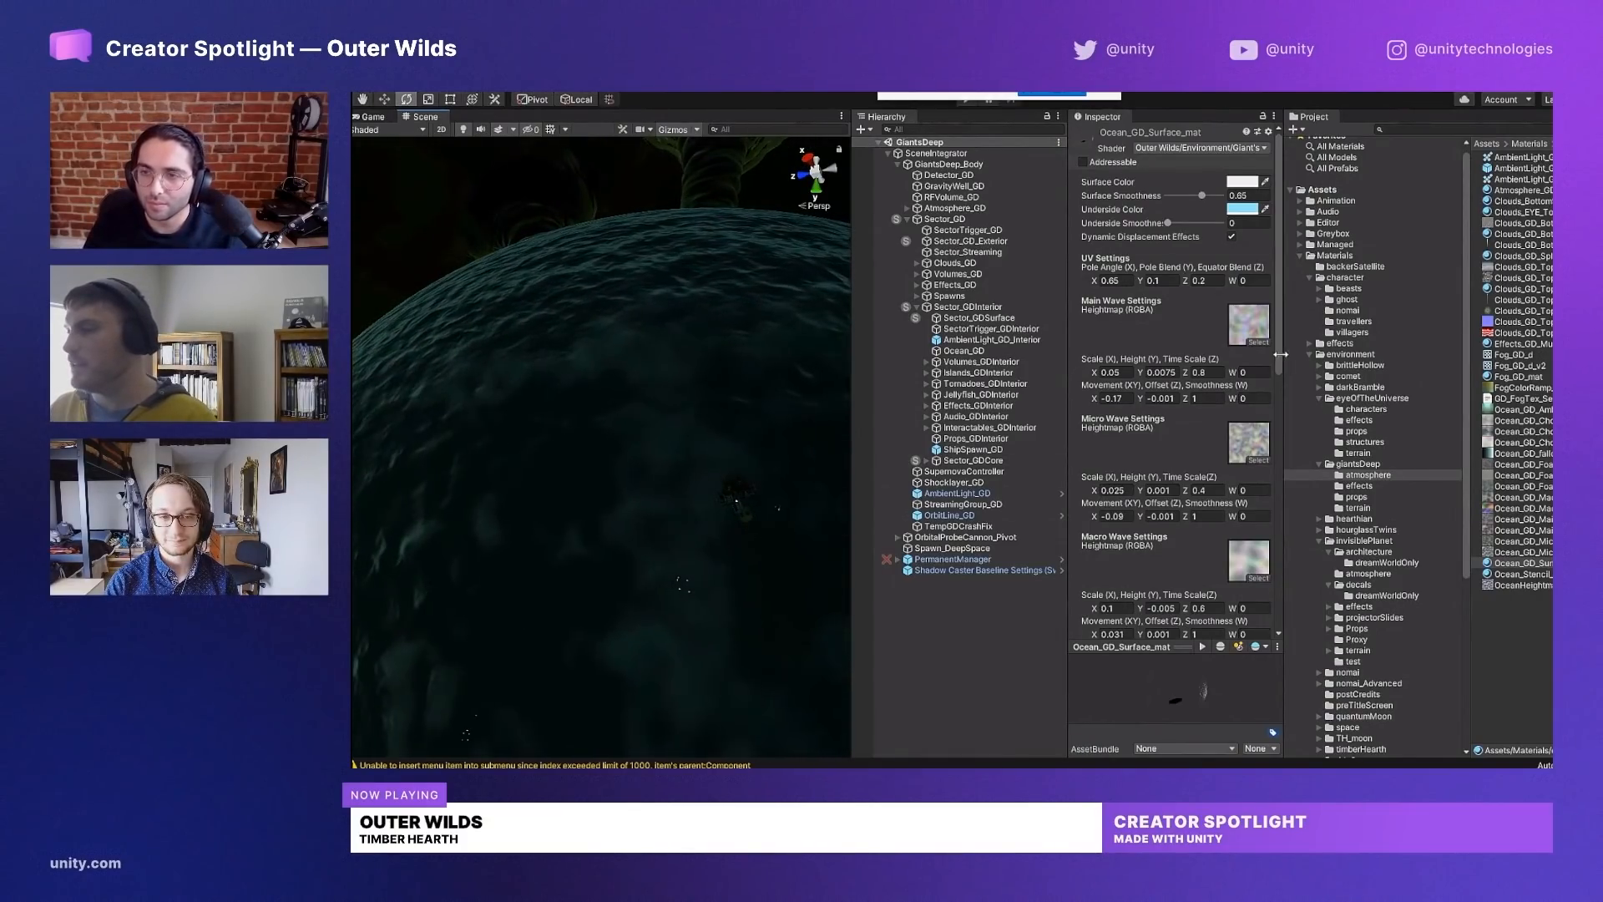
Scroll the ocean material Inspector down to its Foam settings.
scroll(down, 3)
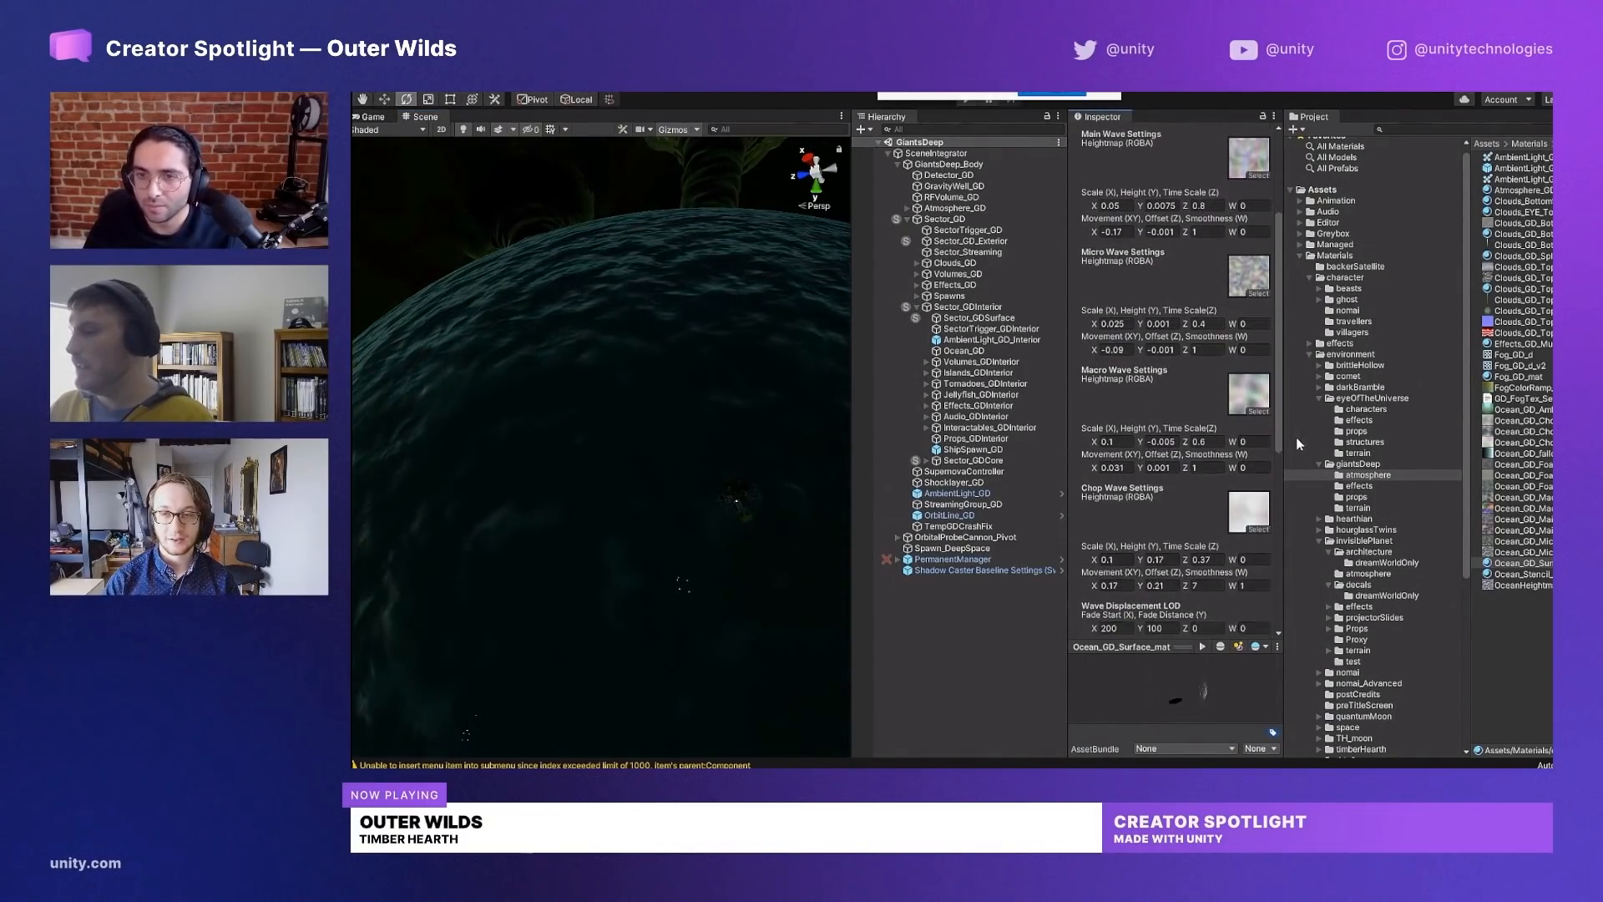
scroll(down, 3)
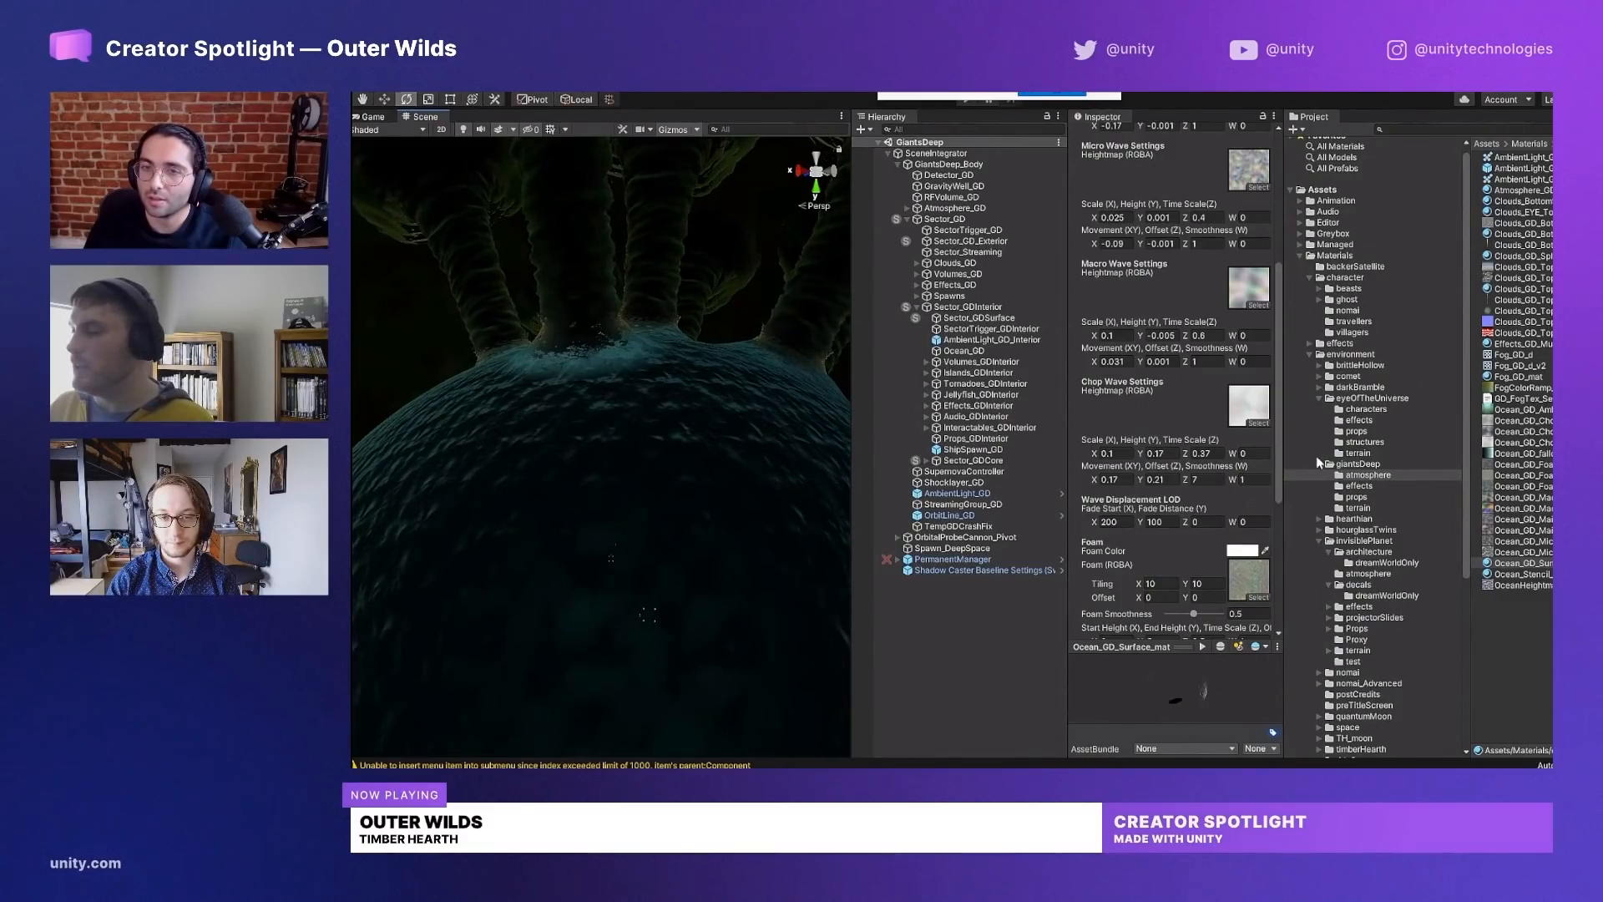
scroll(down, 3)
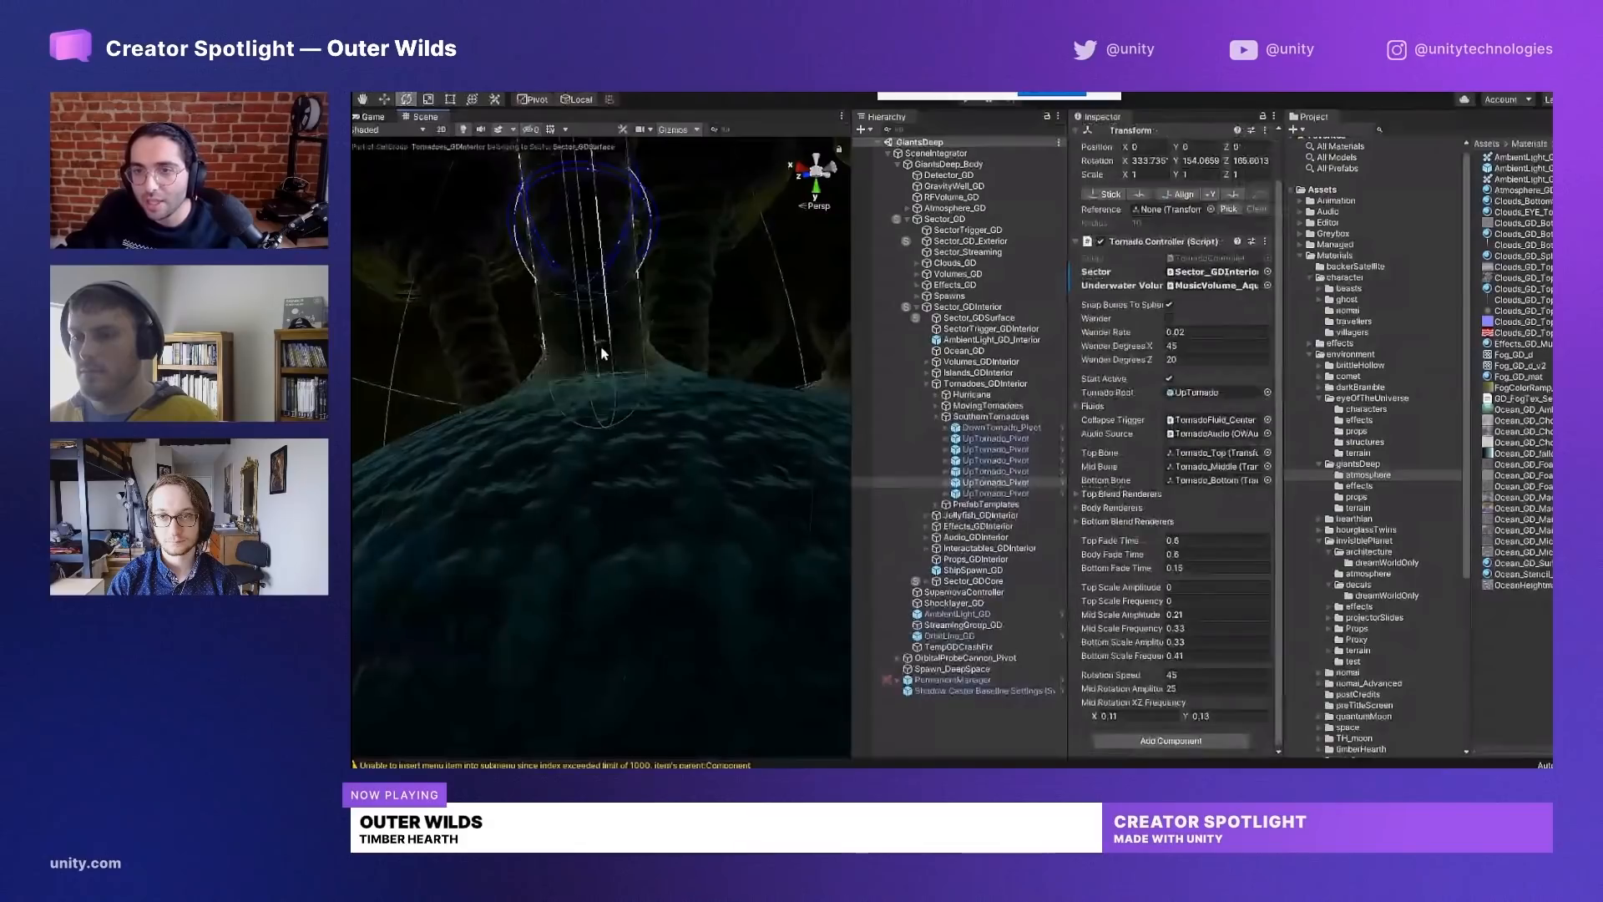
Expand UpTornado and inspect Tornado_Bottom's Ocean Chop Zone settings.
click(946, 492)
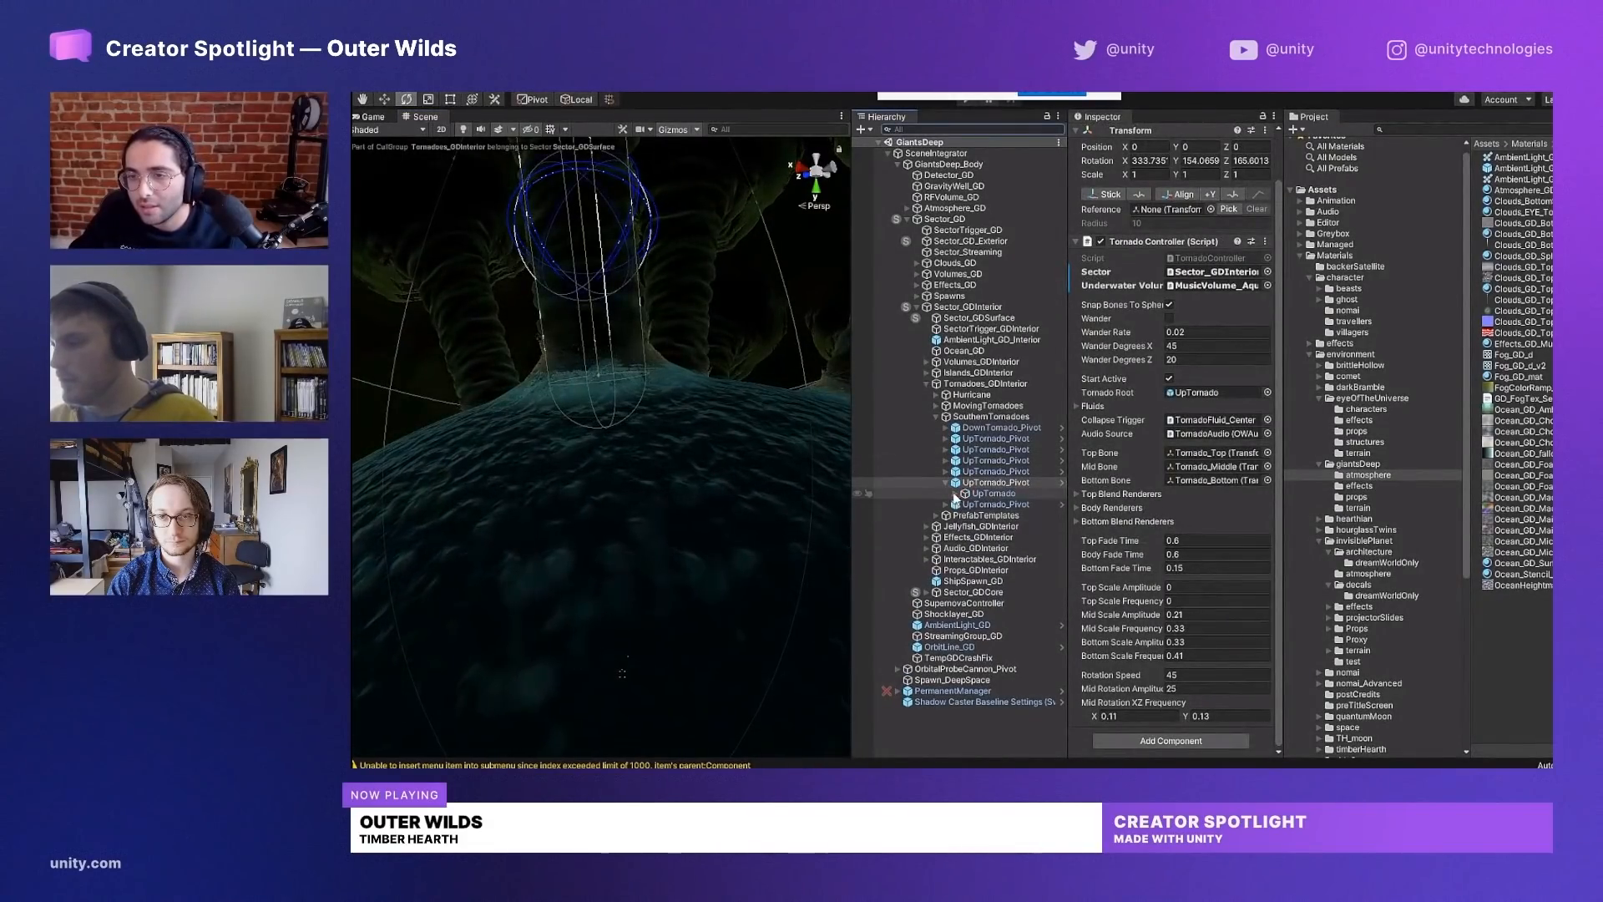
click(957, 492)
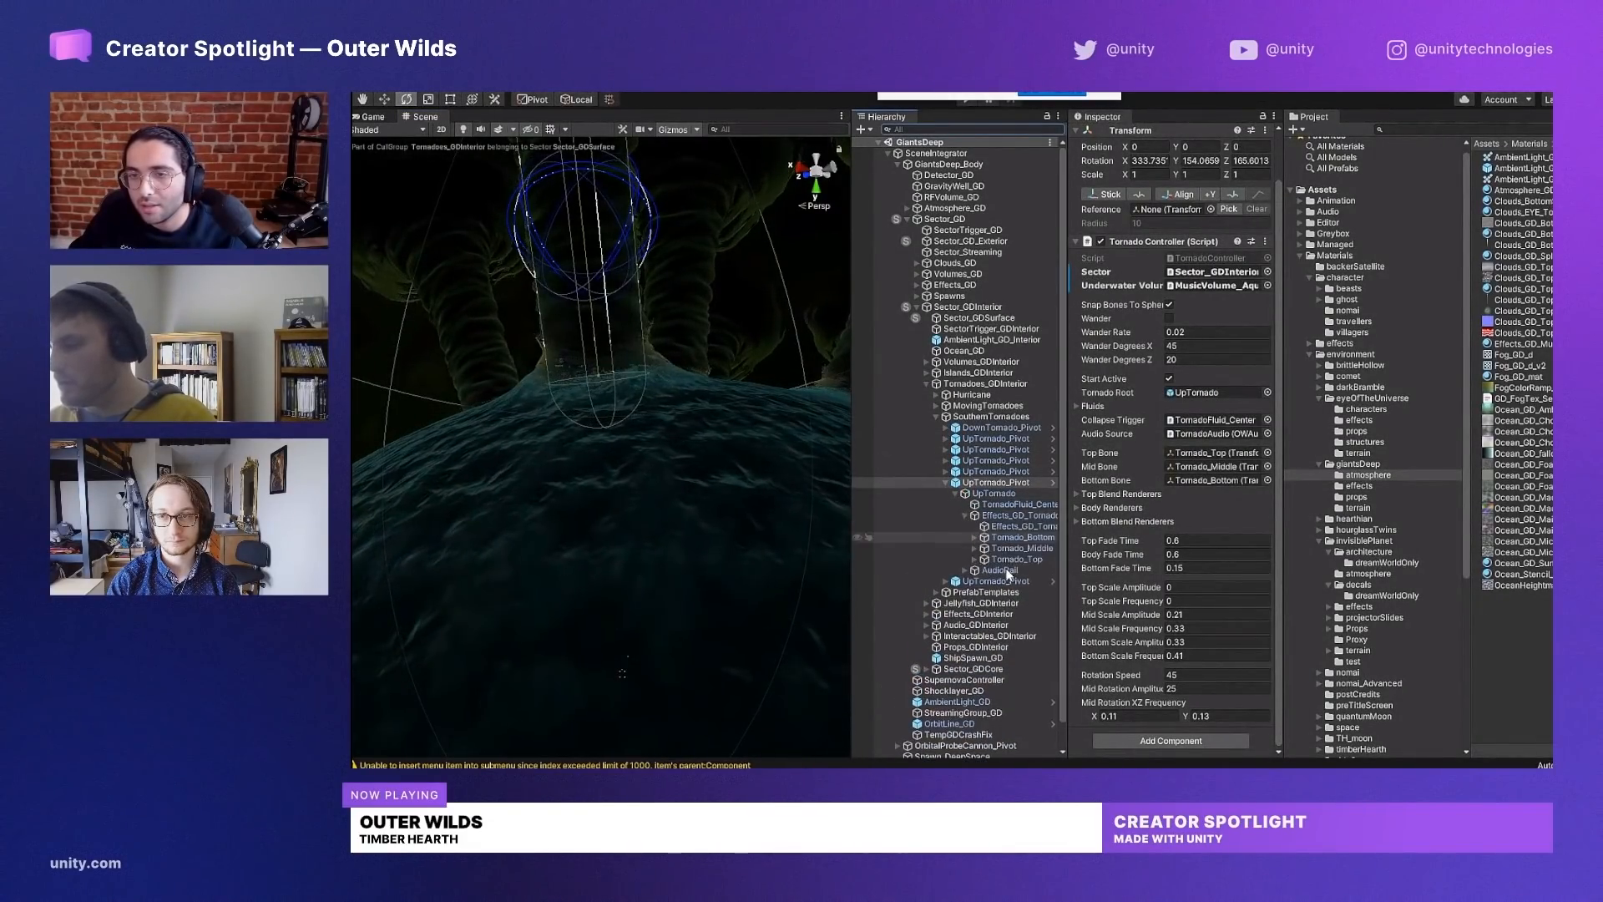
click(1021, 537)
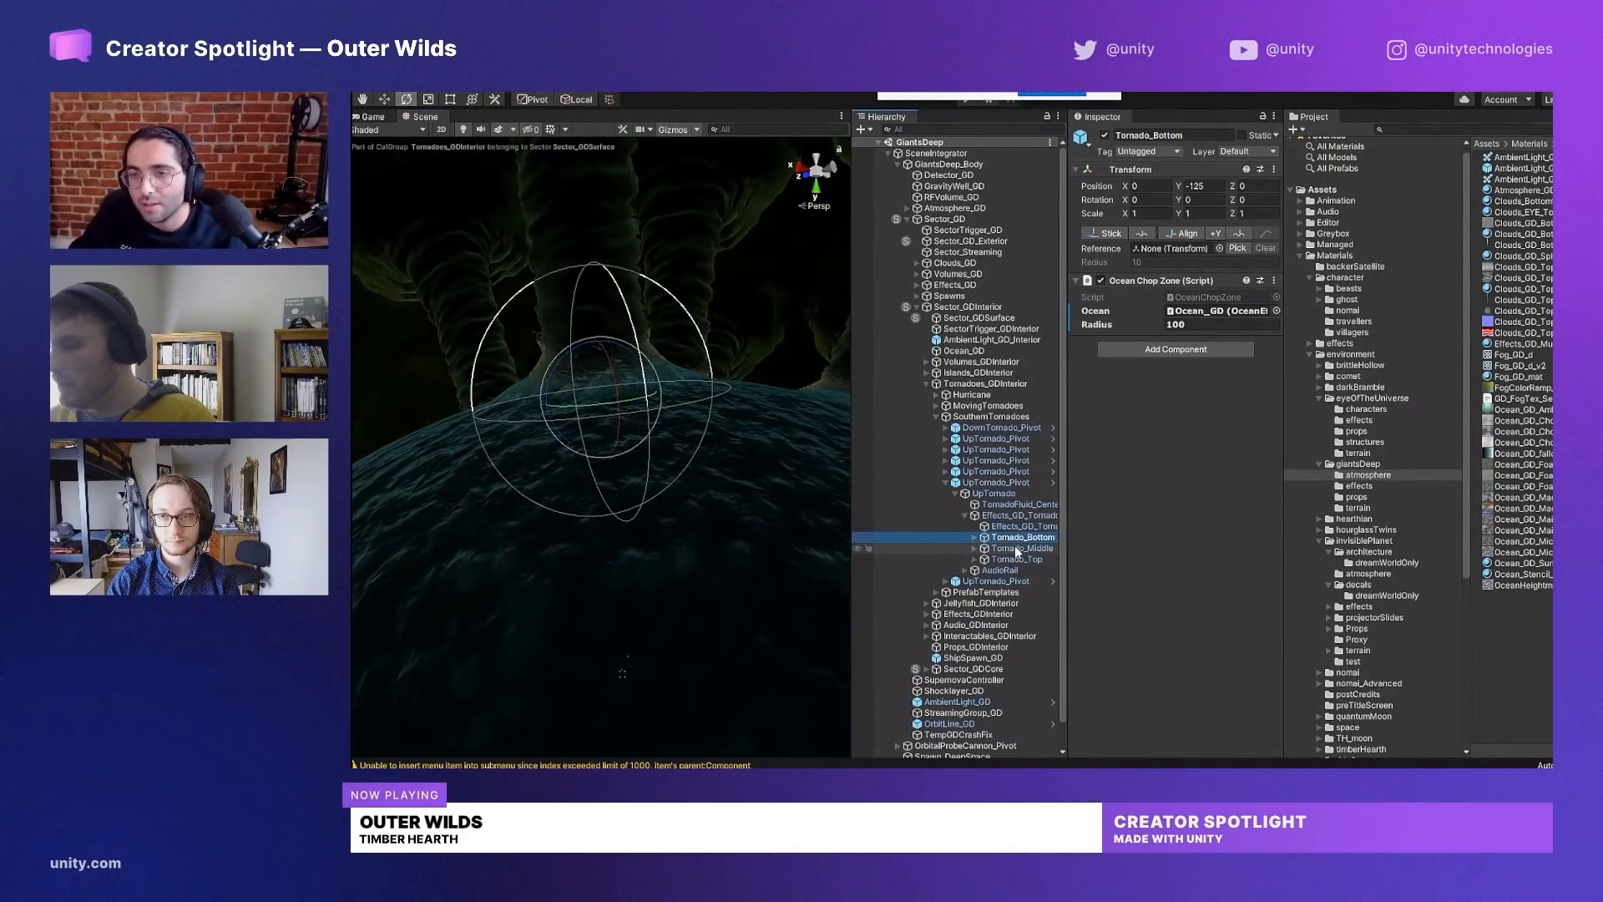
Inspect Tornado_Bottom's Effects_GD_Tornado children: Animator, cyclone mesh renderer and rotation.
click(1020, 548)
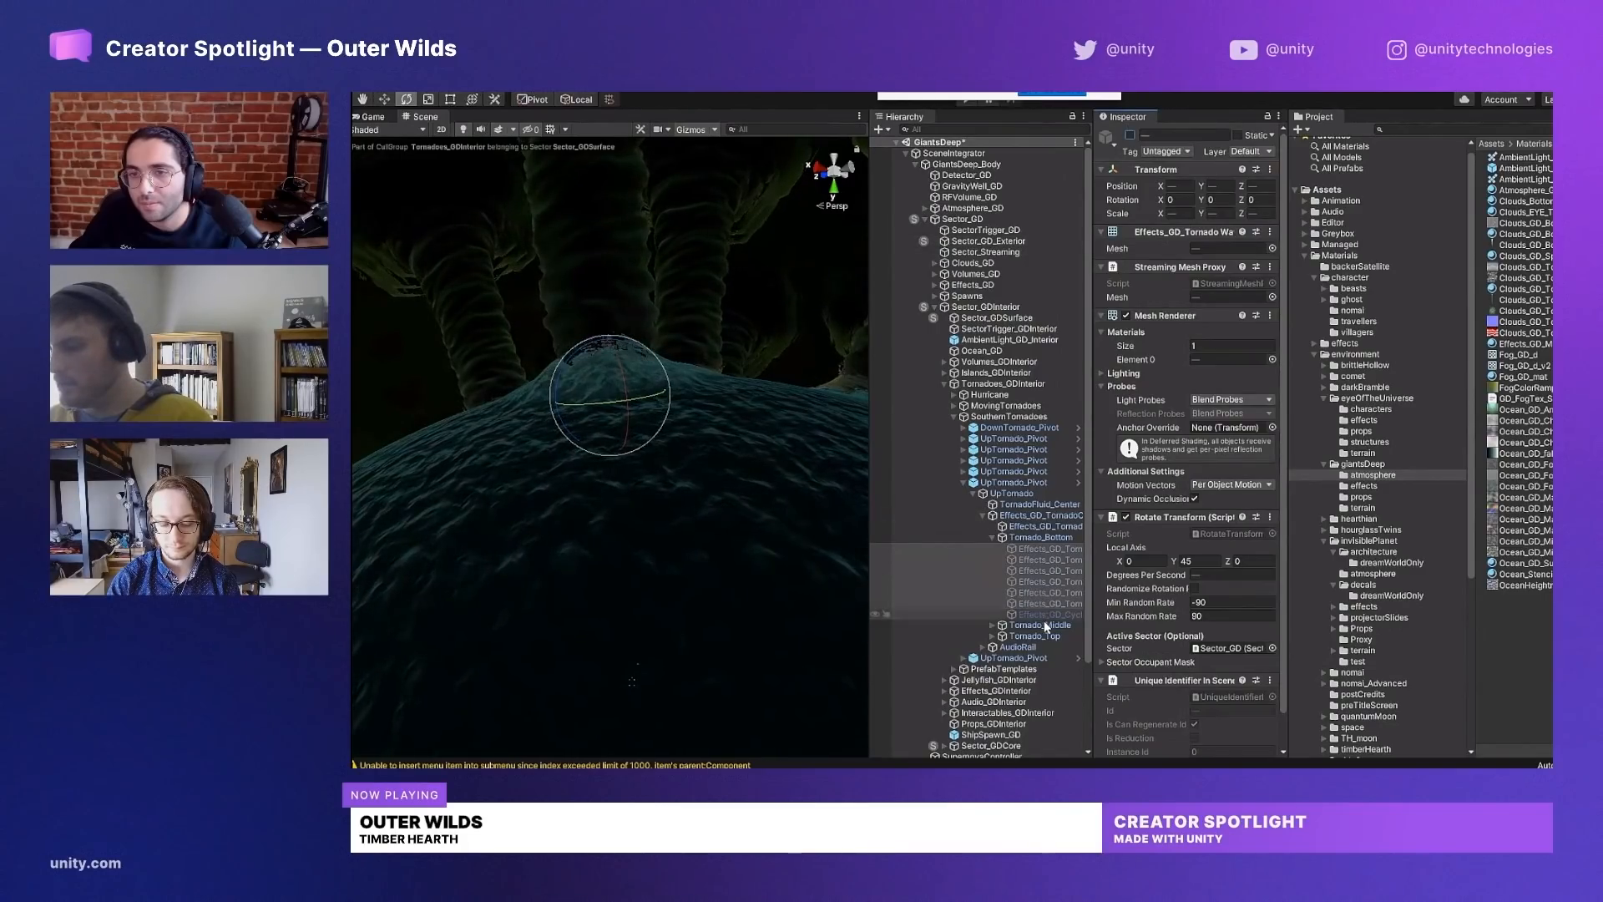
click(1039, 625)
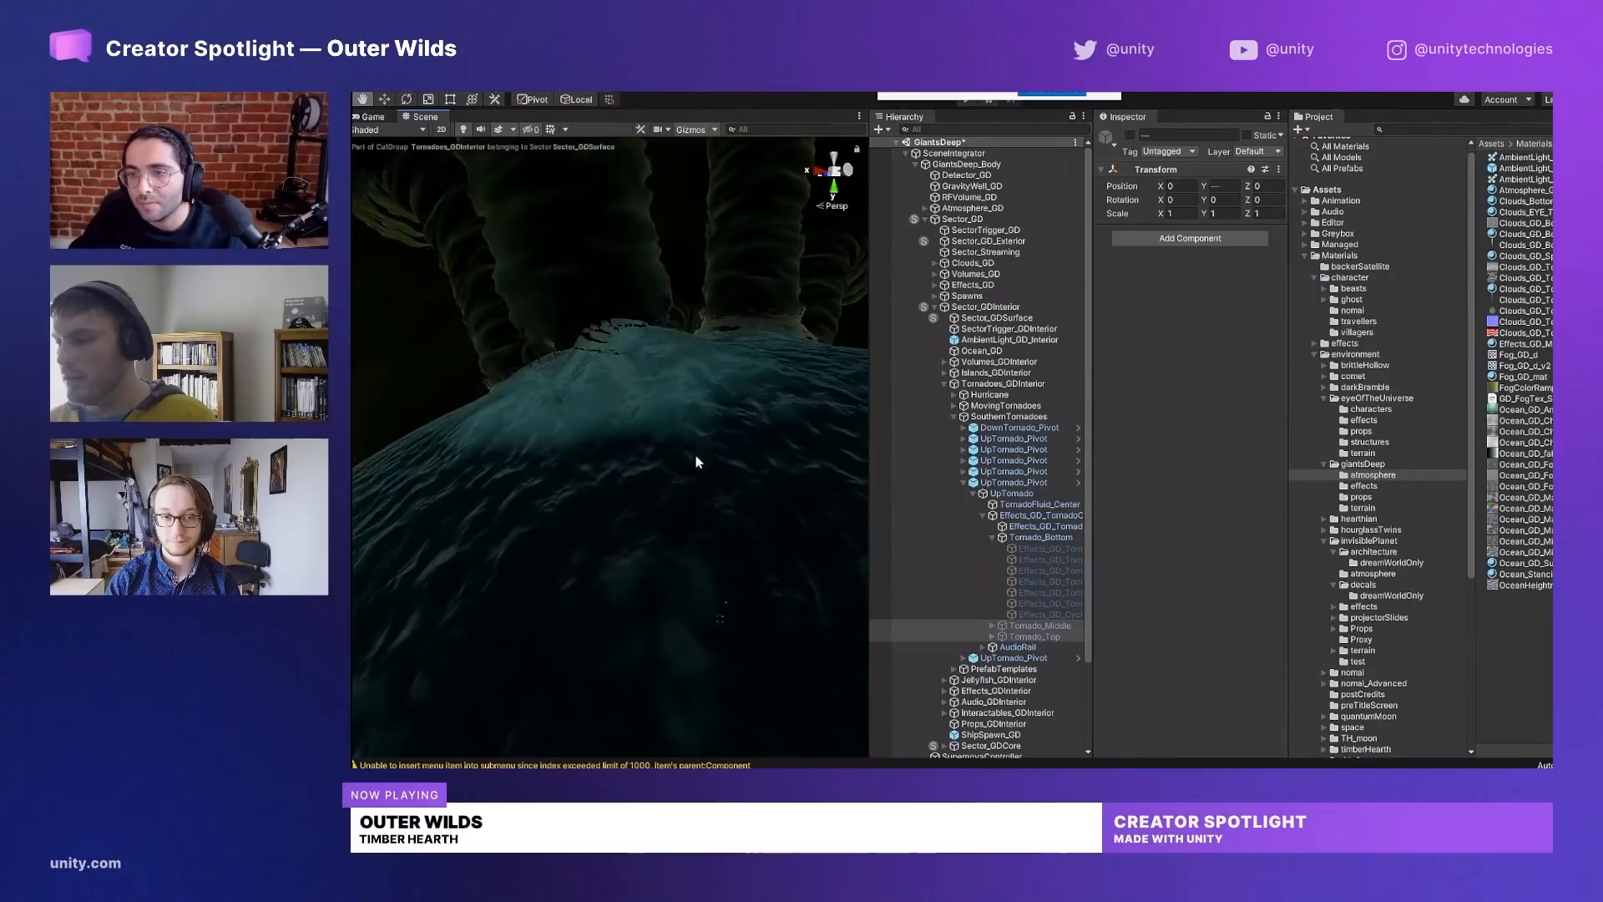
click(1043, 525)
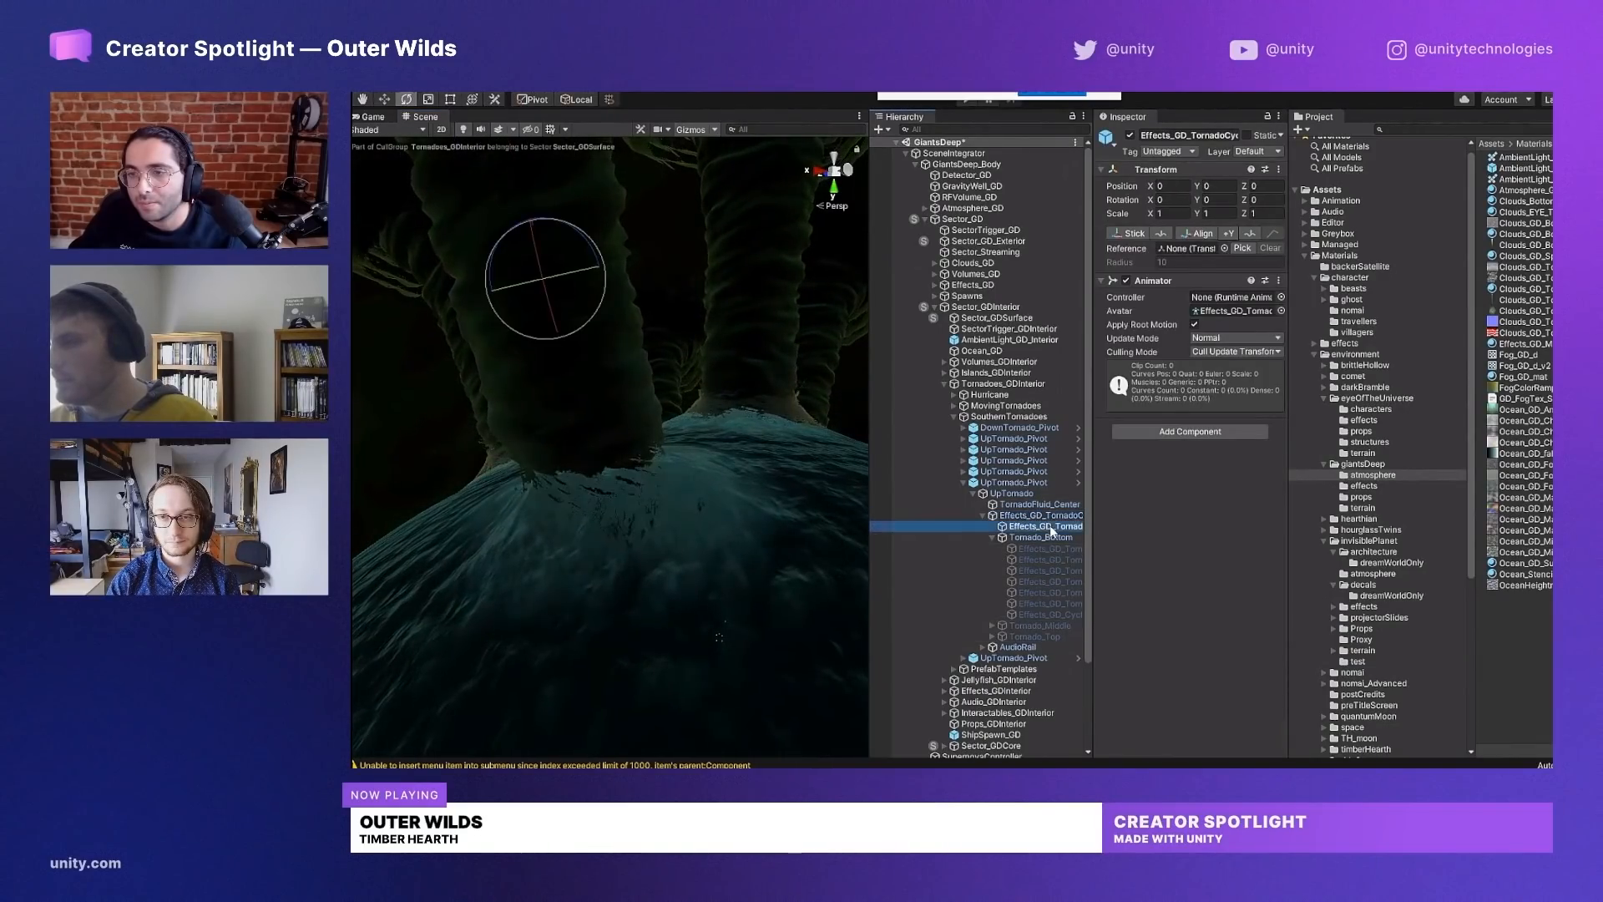
click(1037, 527)
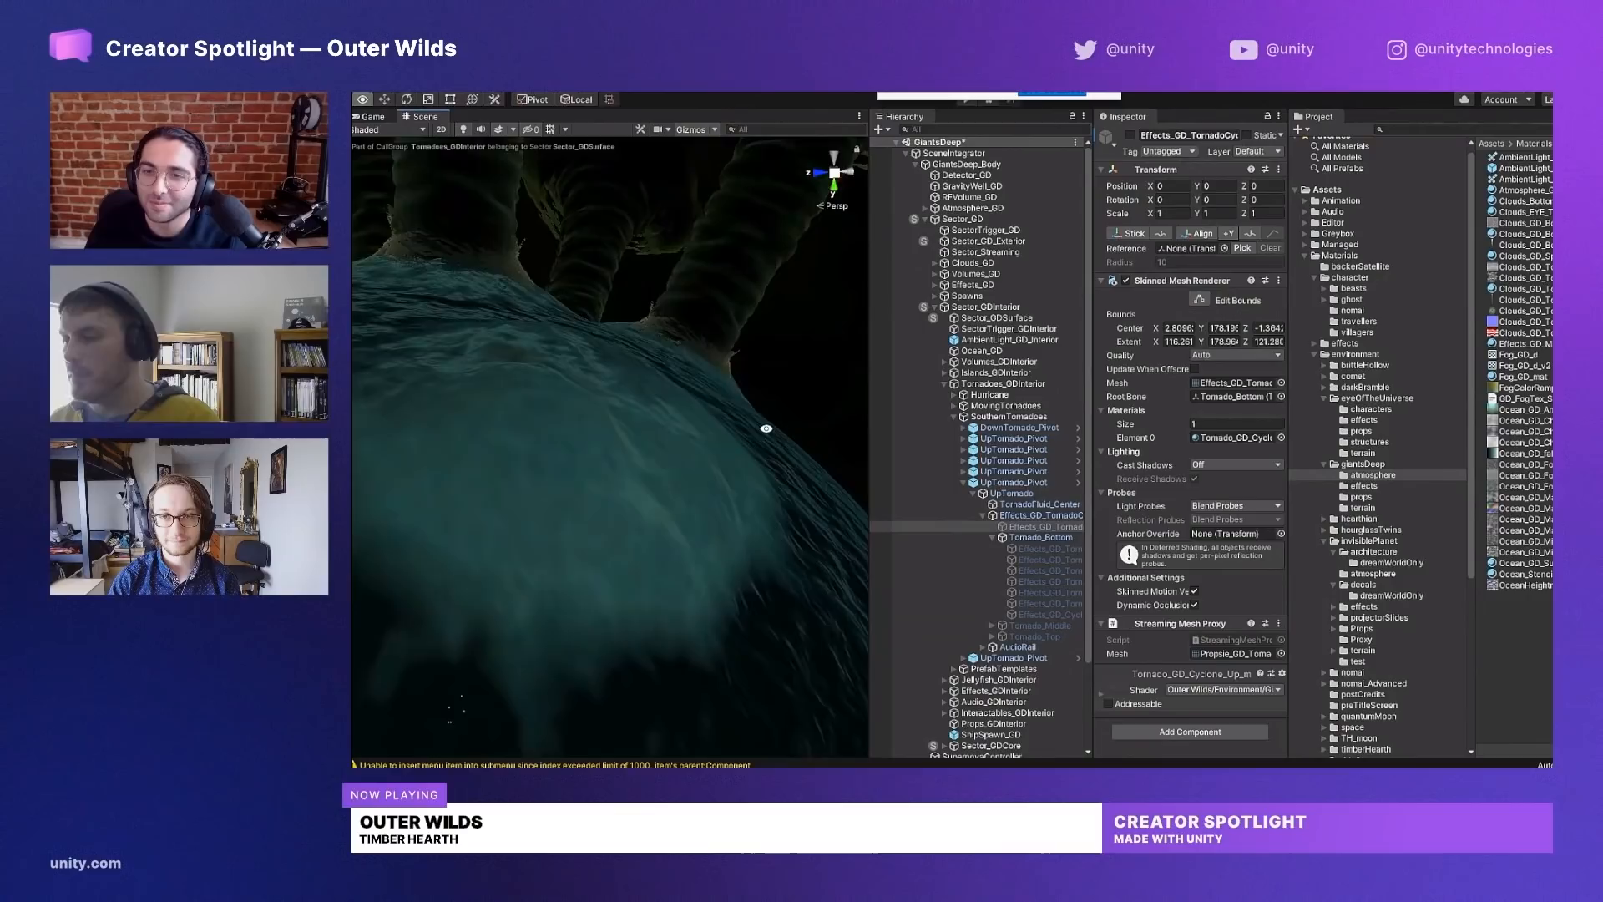
click(1039, 537)
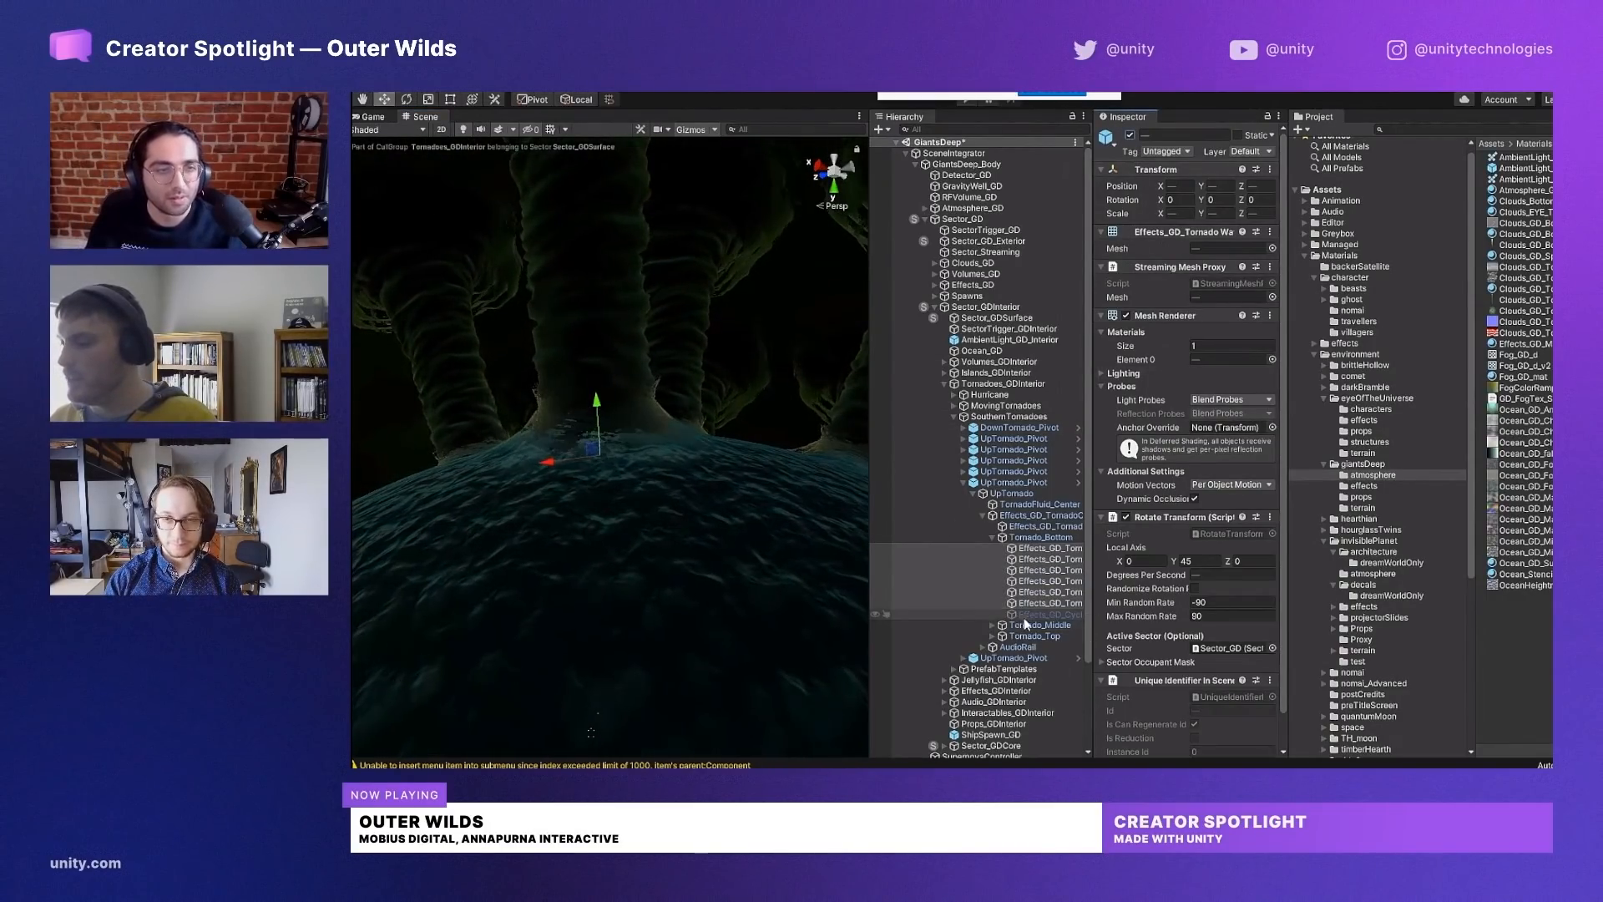
Review cyclone clouds and Ocean_GD_Surface_mat, then select Statue Island's FillLight_Ledge (1).
click(1033, 614)
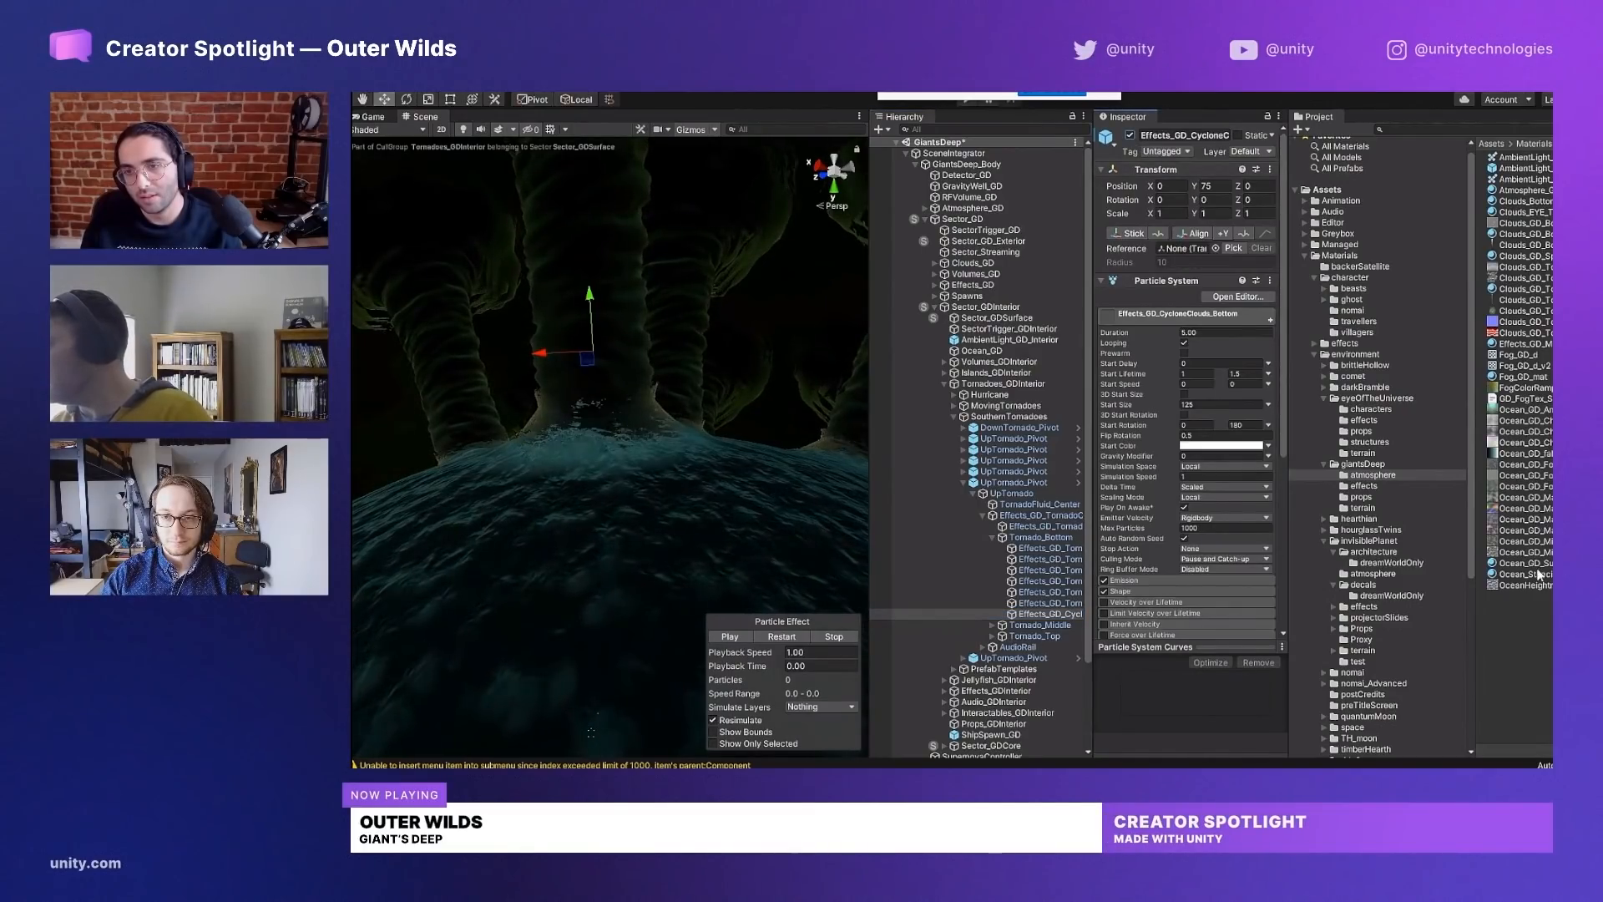
click(1521, 562)
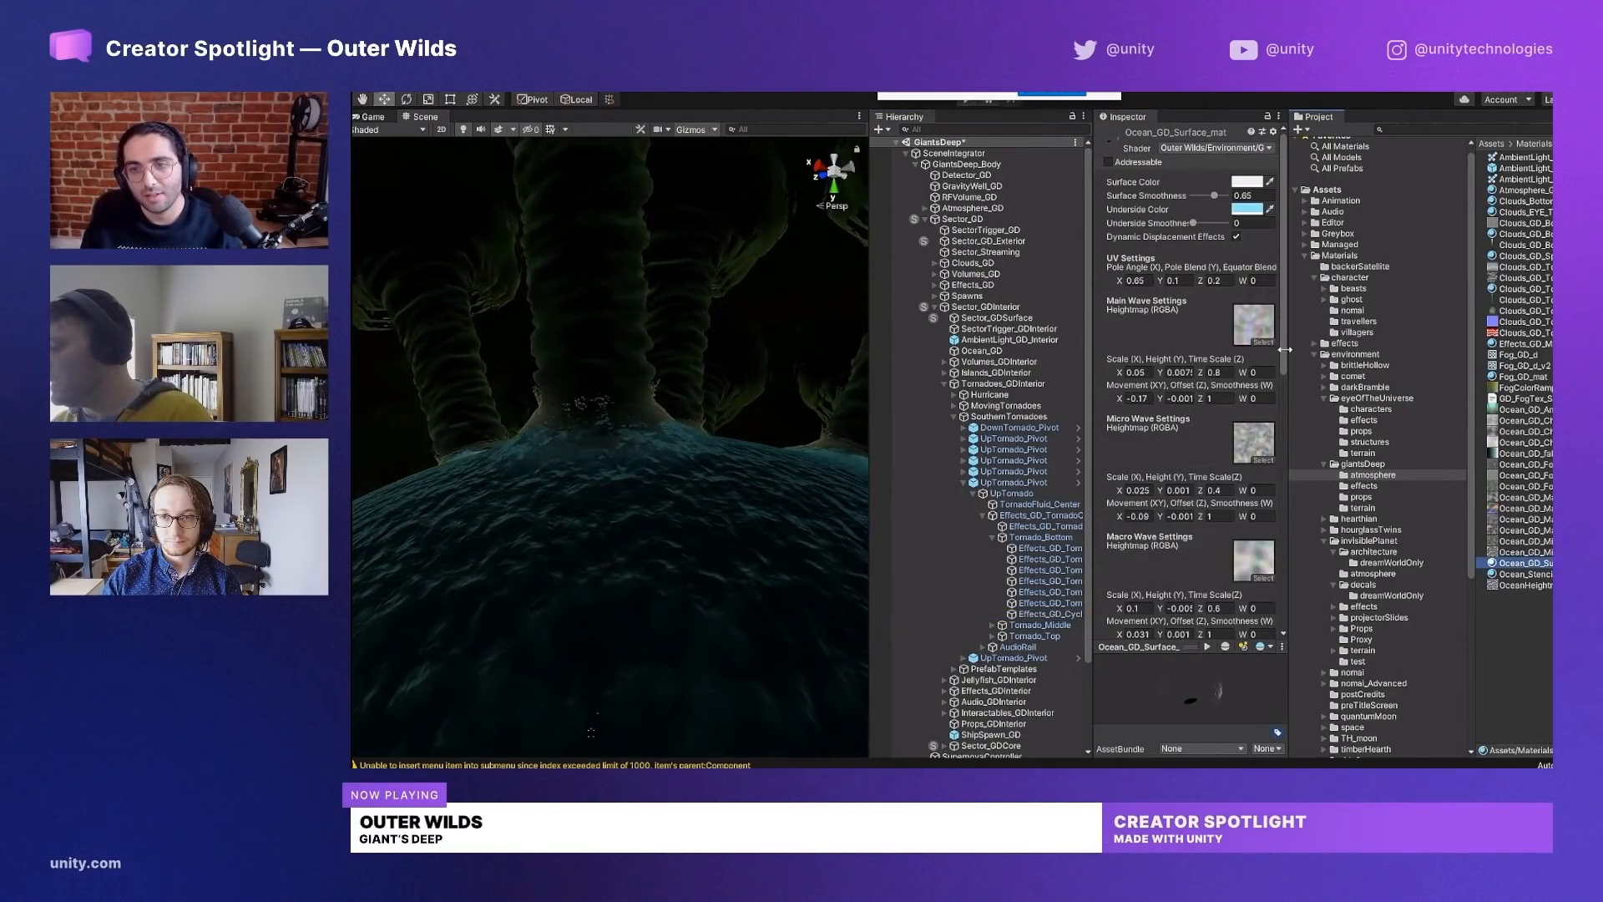
scroll(down, 3)
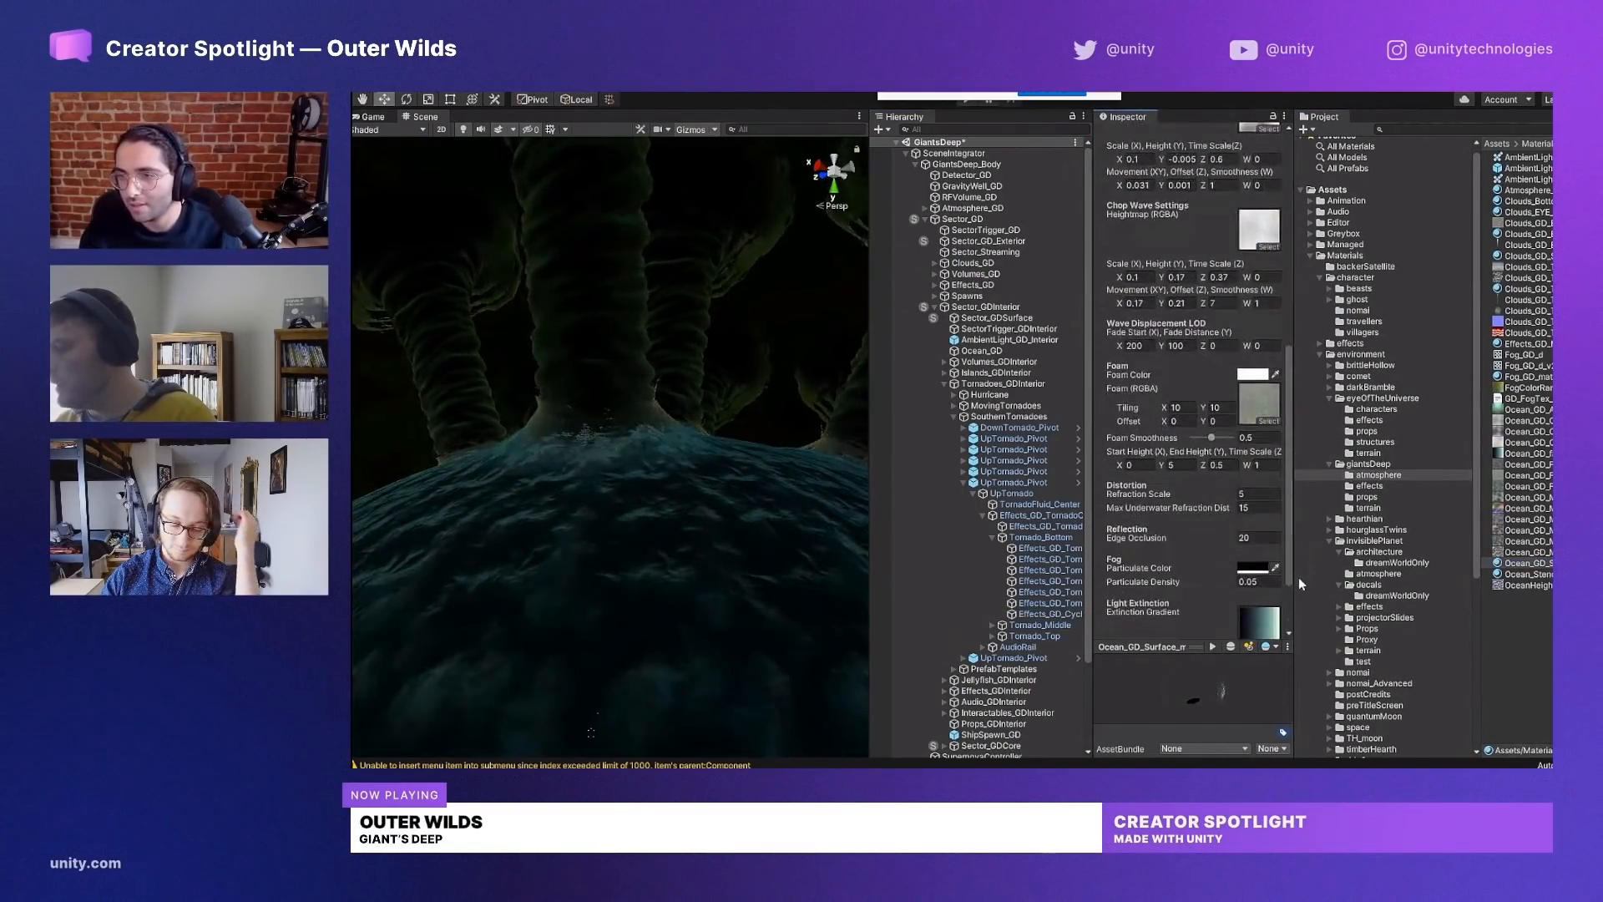
scroll(down, 3)
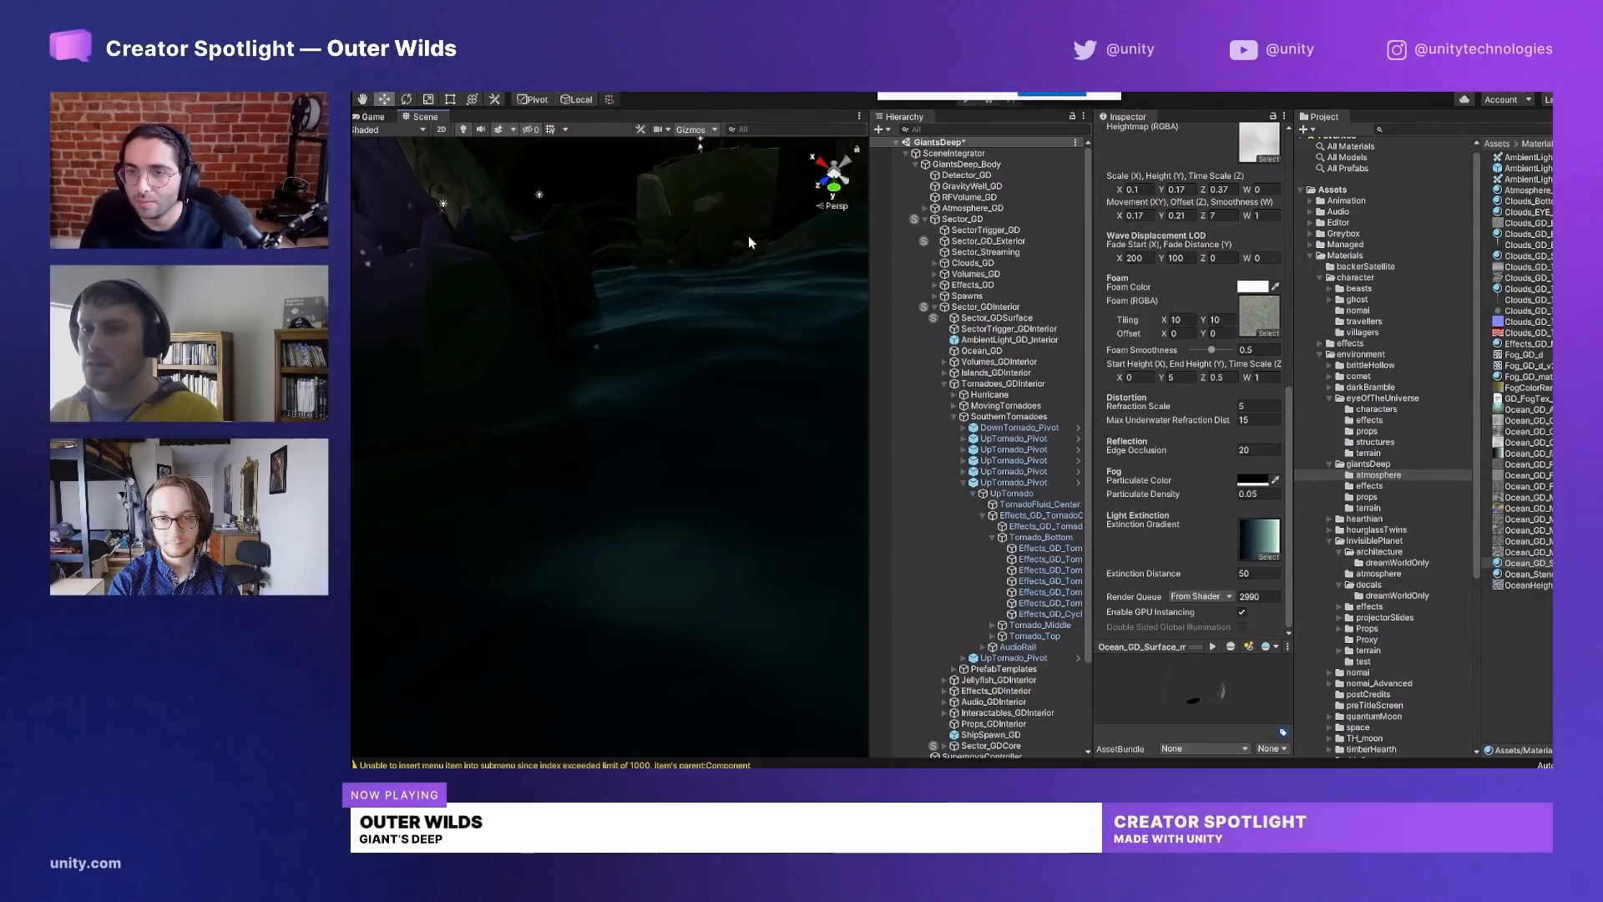
click(1042, 679)
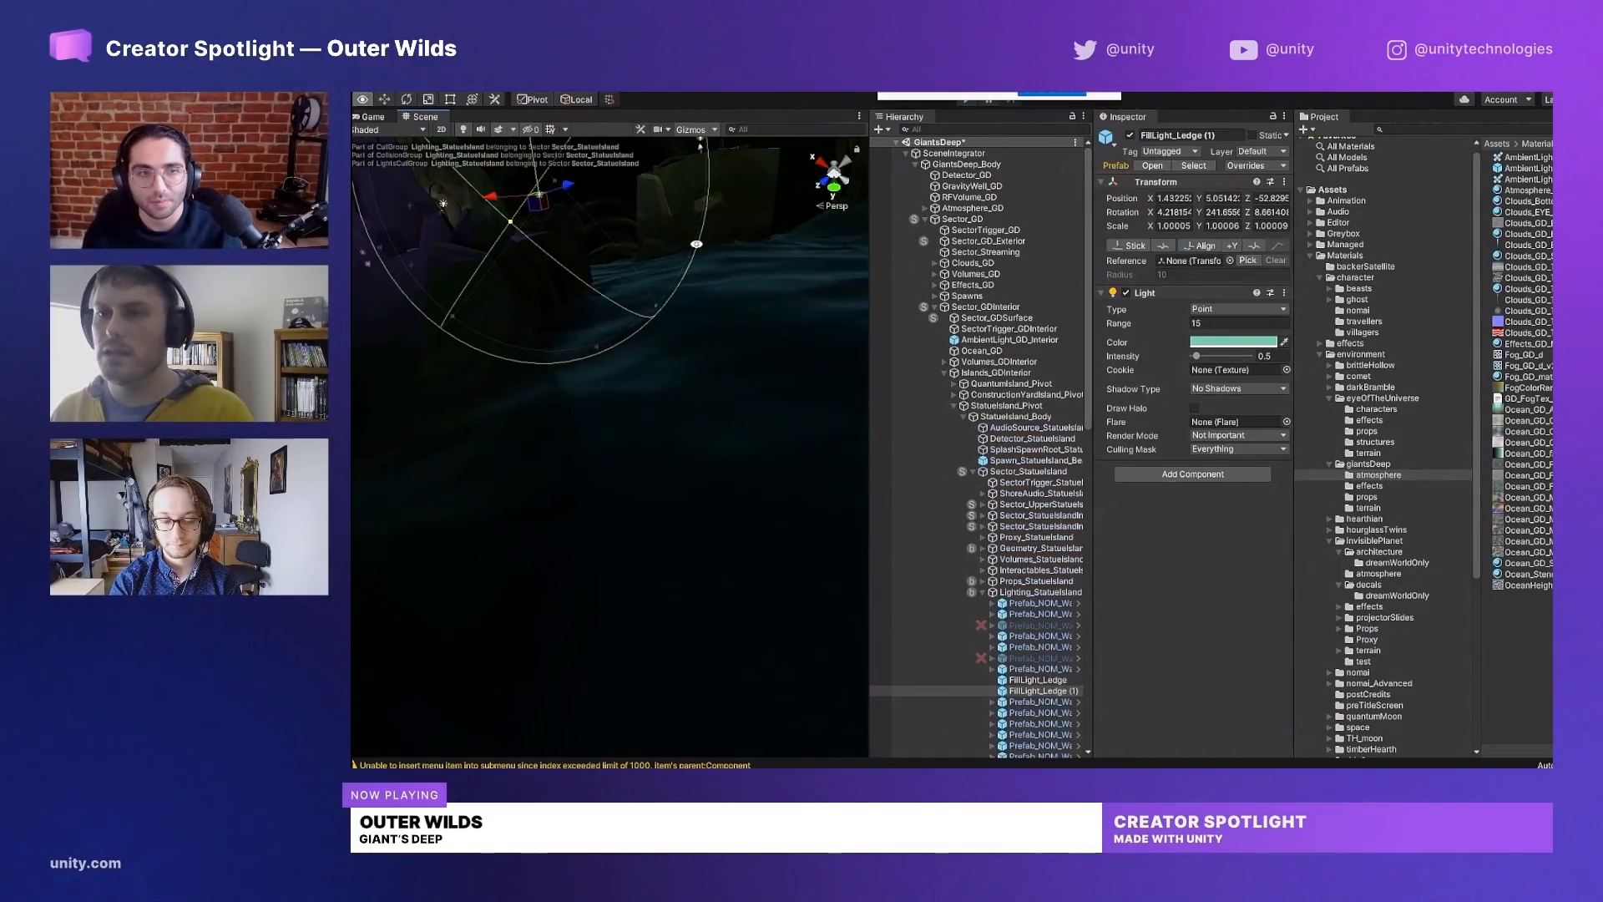